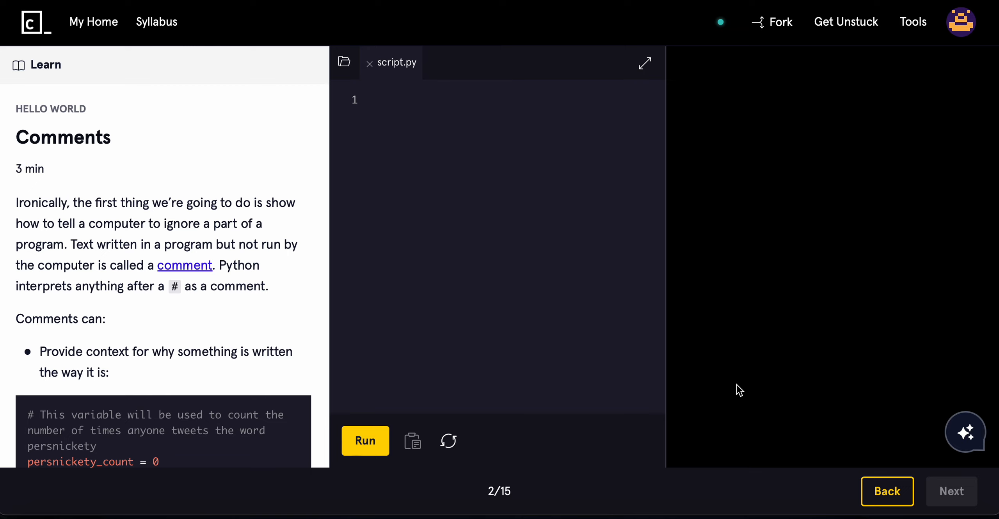
mouse_move(184, 264)
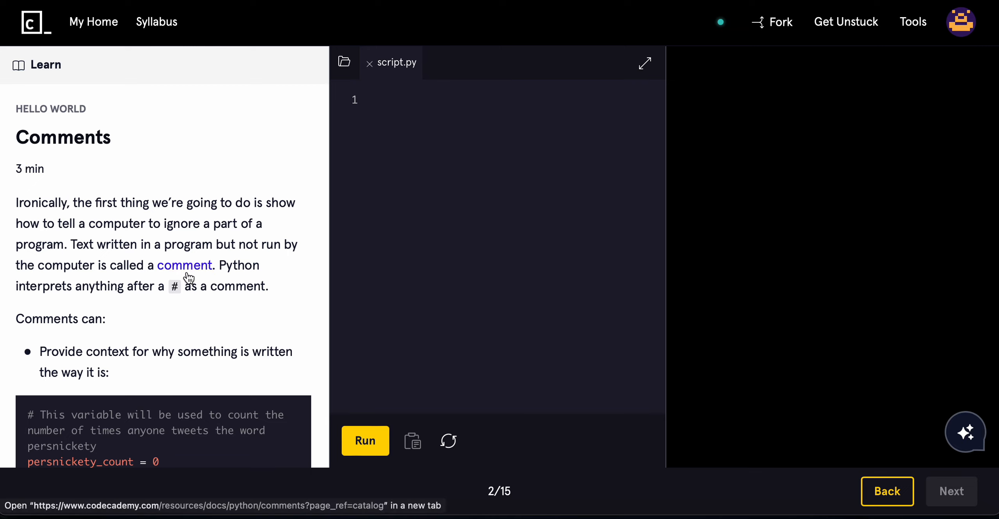
Read through the Comments lesson instructions and focus the script.py editor.
scroll("down", 3)
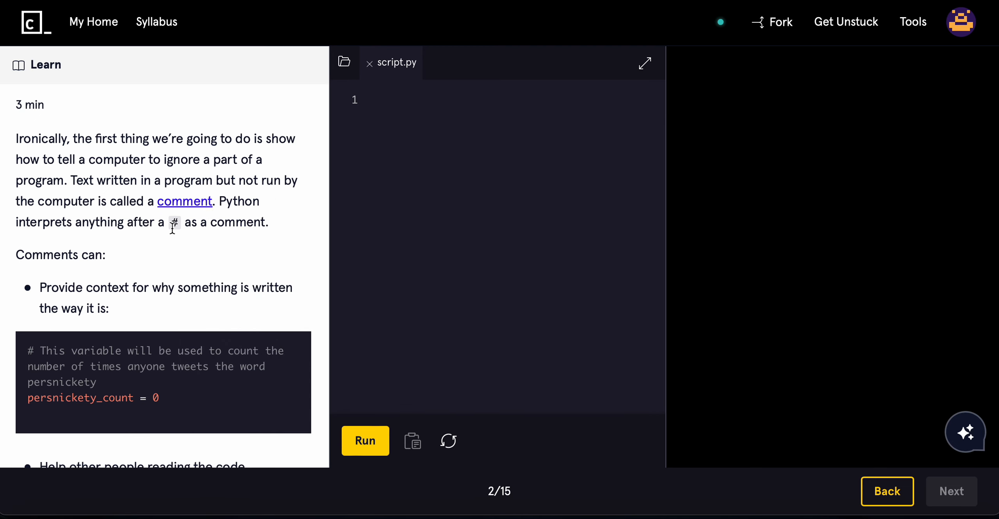
scroll("down", 3)
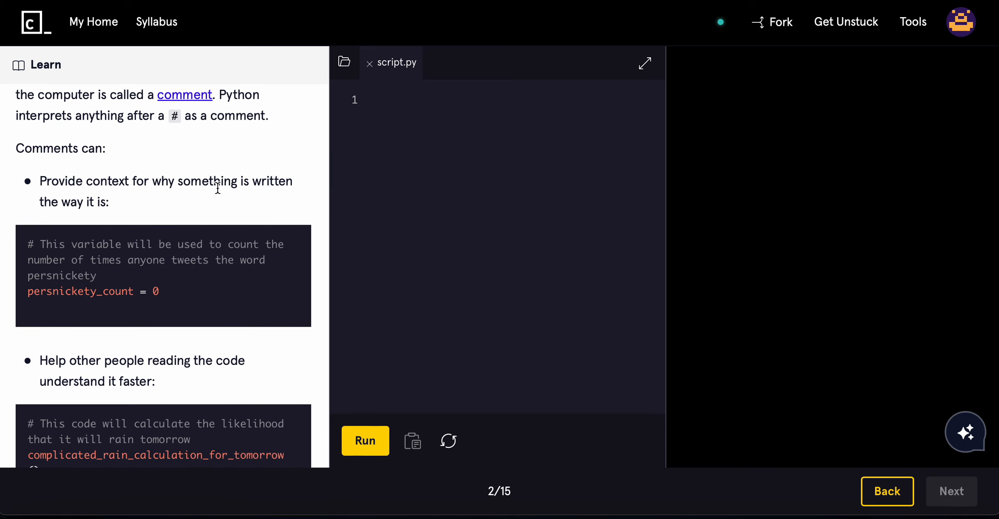
mouse_move(241, 188)
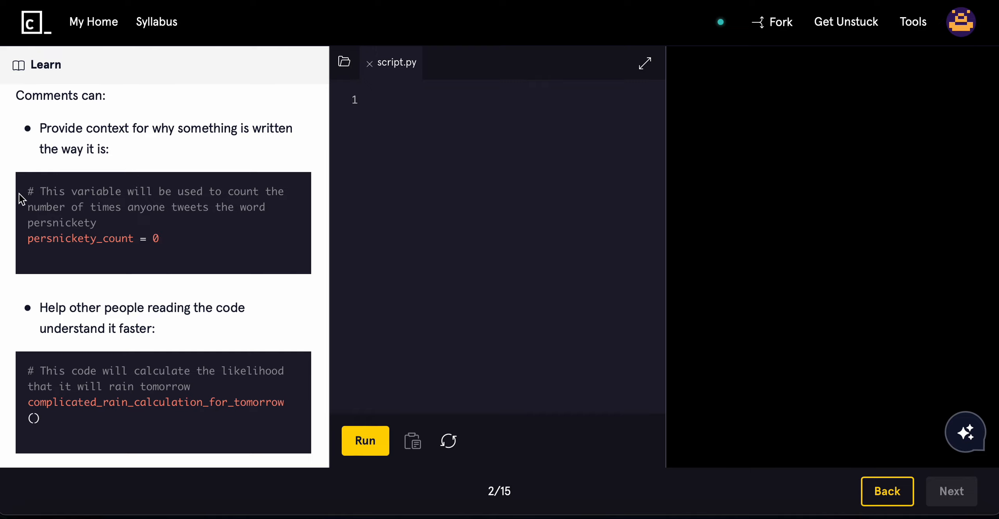
double_click(82, 222)
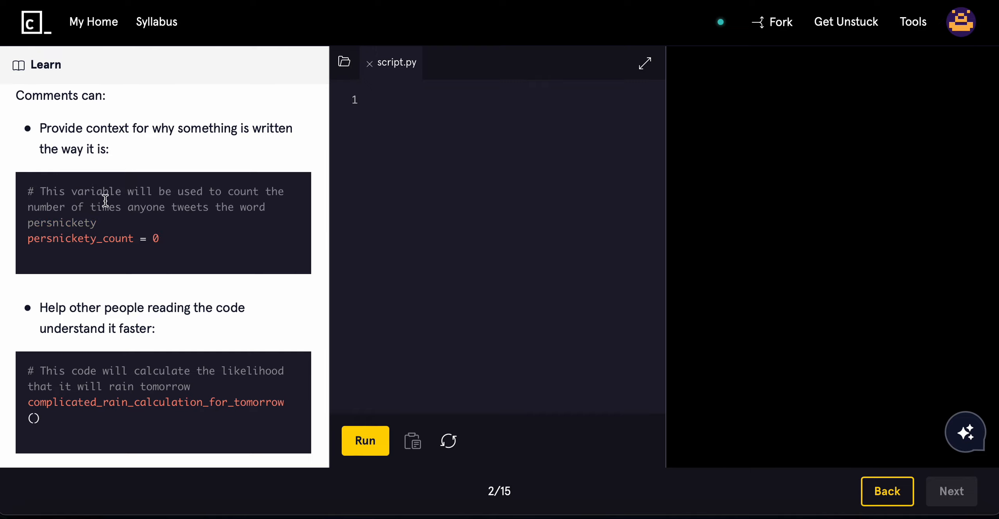
mouse_move(259, 191)
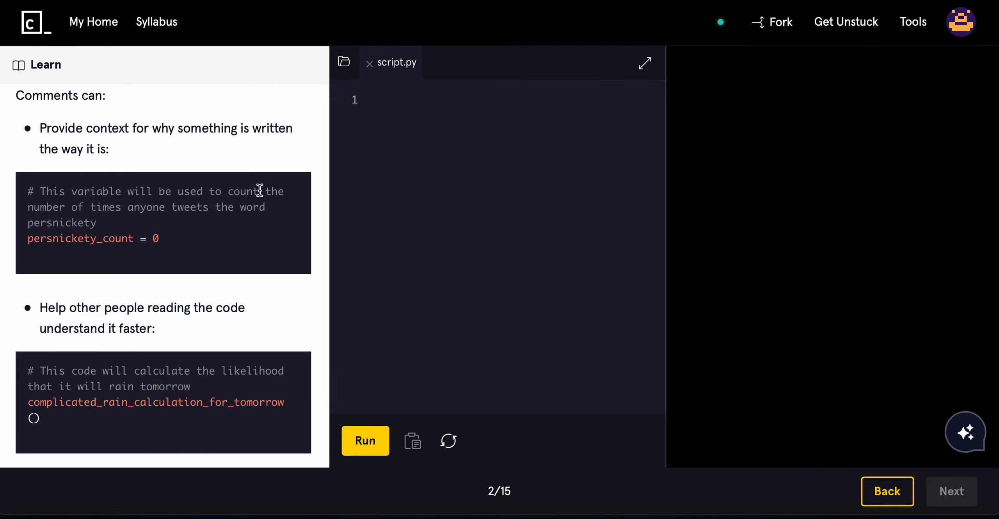
mouse_move(187, 224)
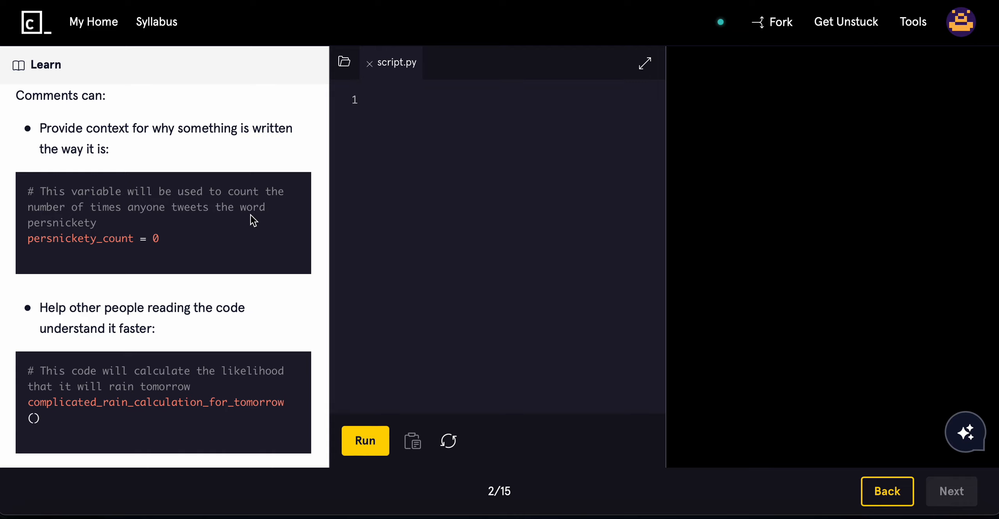
mouse_move(123, 227)
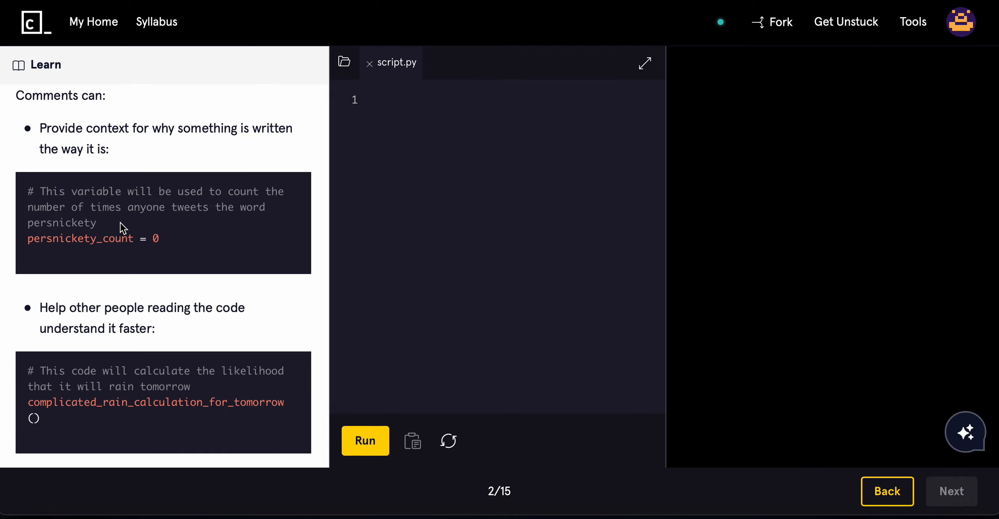
mouse_move(153, 226)
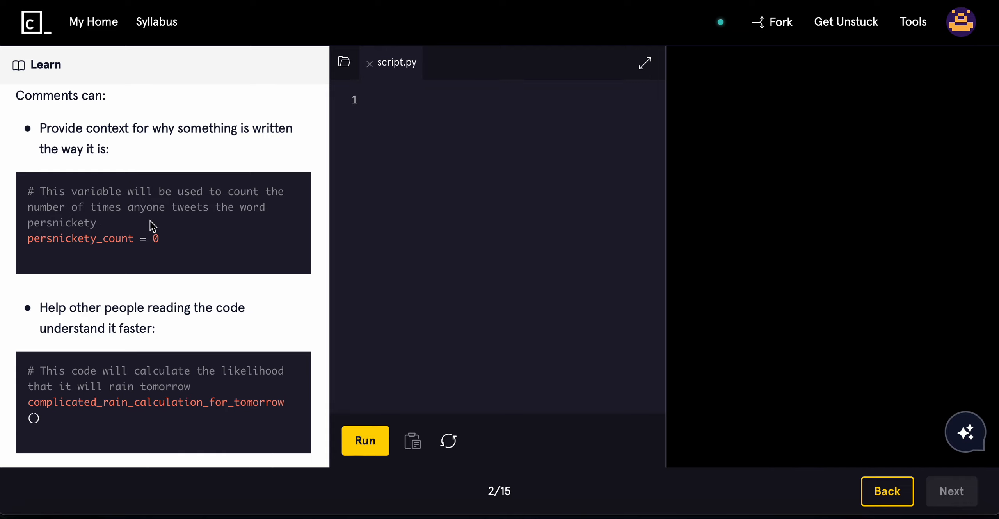
scroll("down", 3)
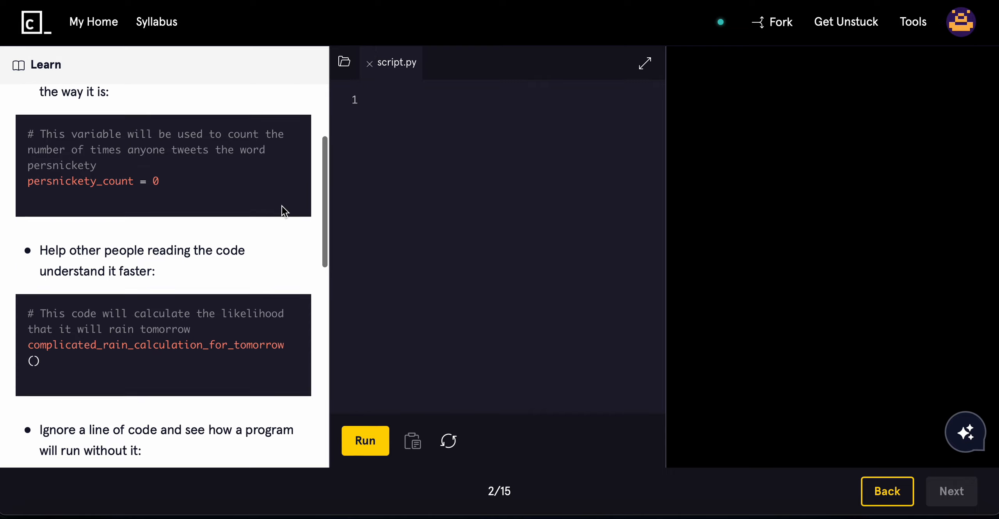
scroll("down", 3)
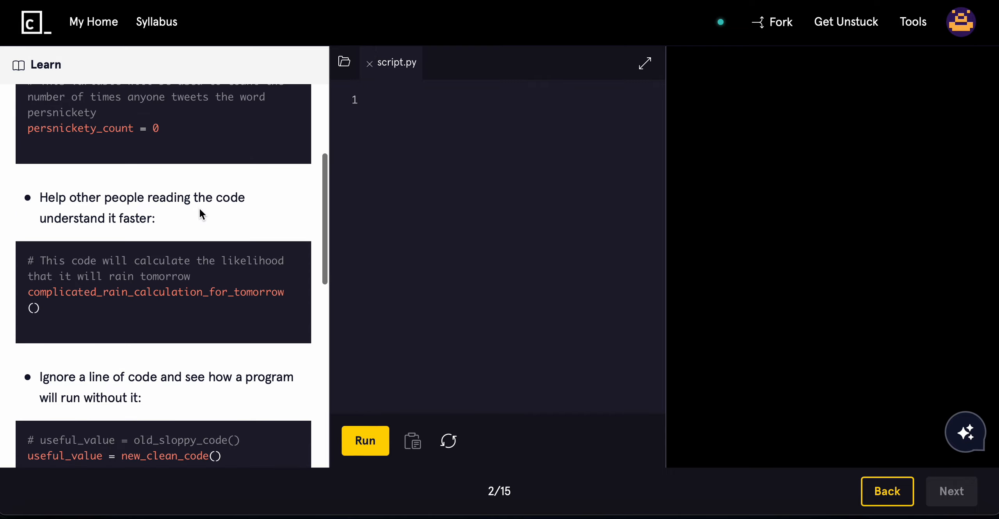
mouse_move(132, 229)
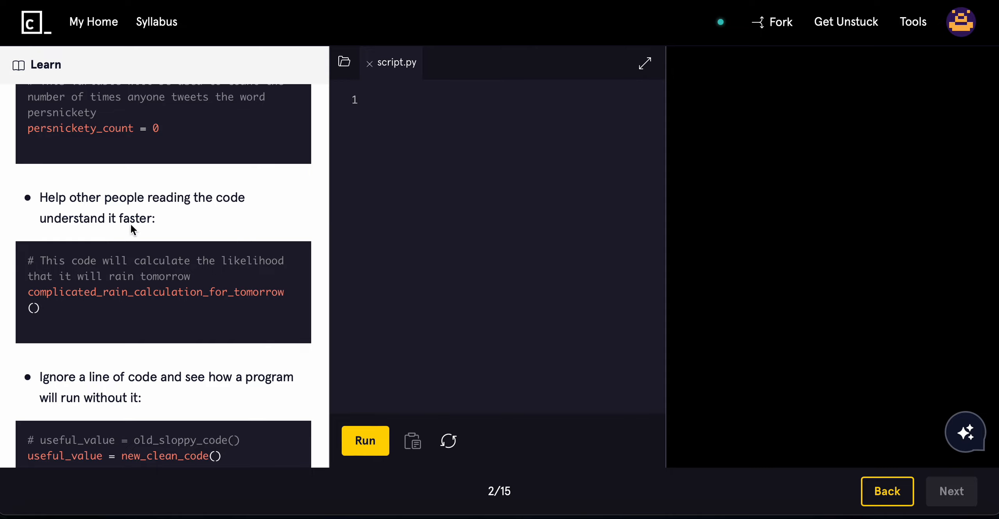
scroll("down", 3)
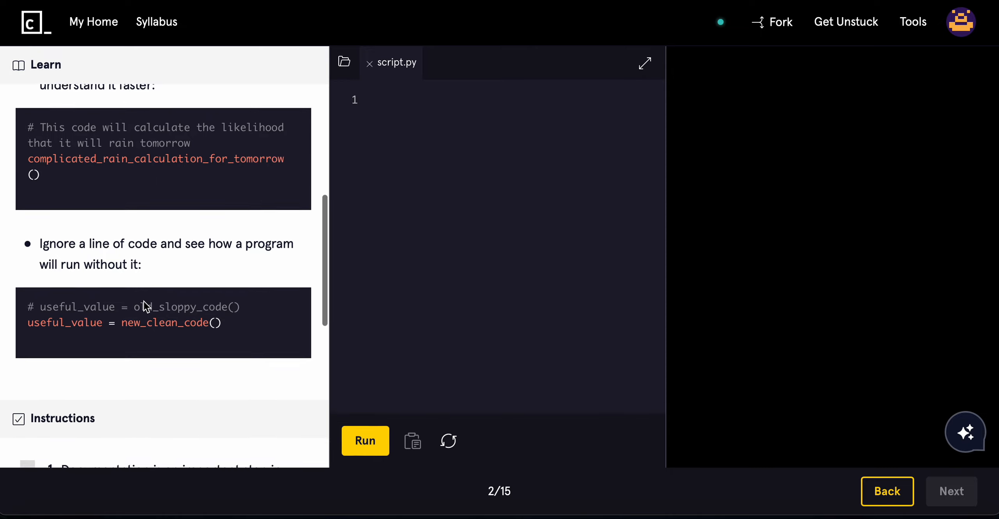
scroll("down", 3)
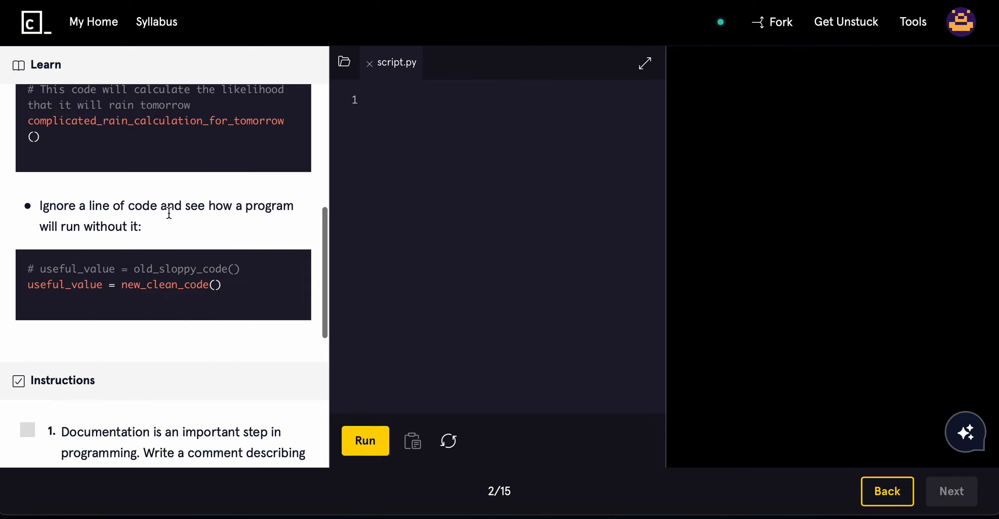
scroll("down", 3)
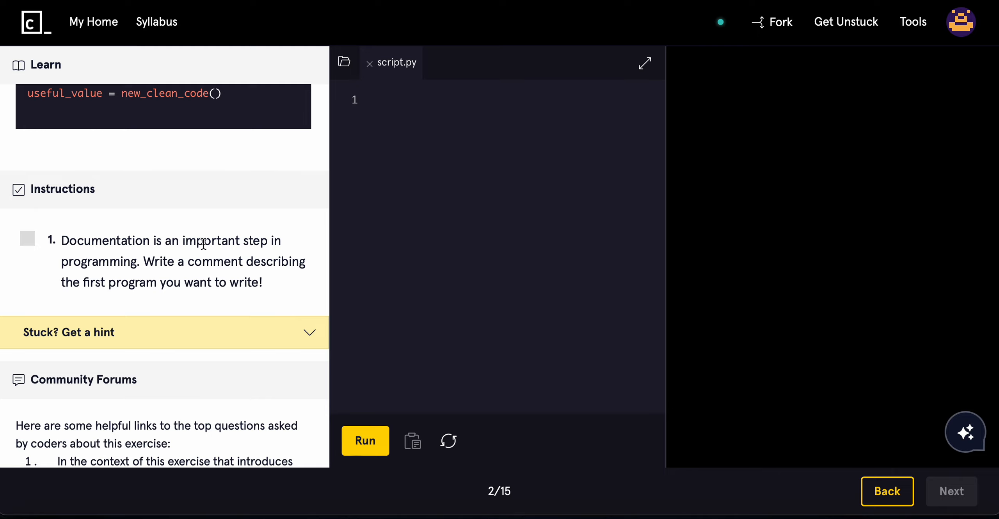
mouse_move(231, 262)
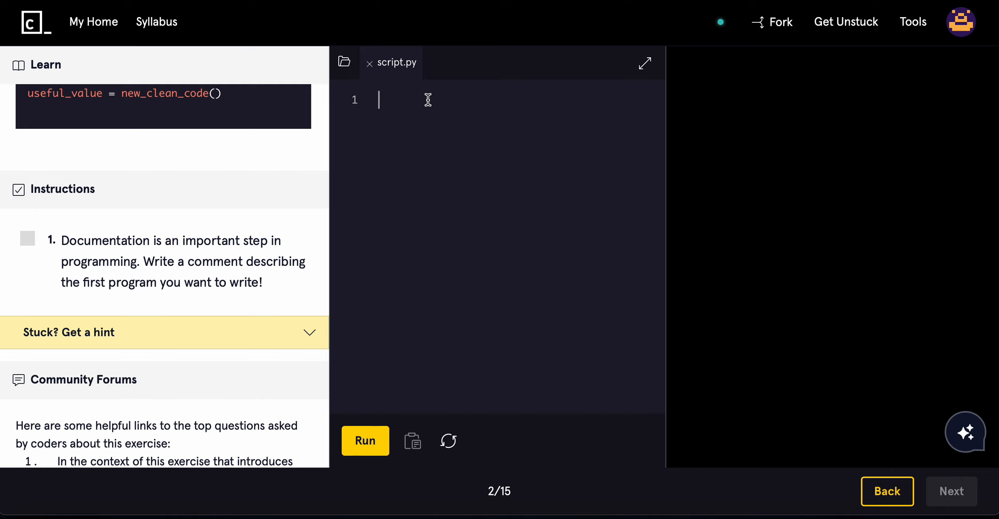
Write '# build a chatbot using python' on line 1 and run the script.
type("#")
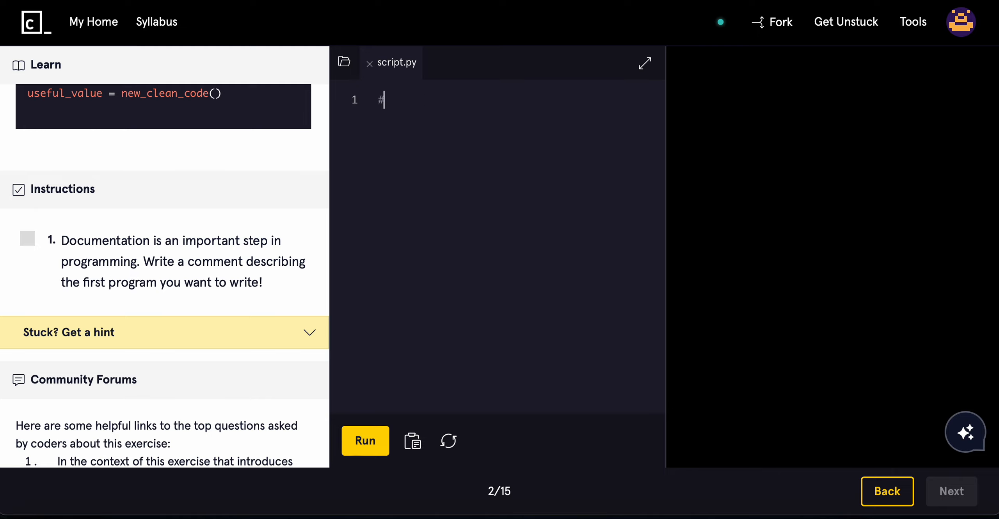
type("build a chatbot using p")
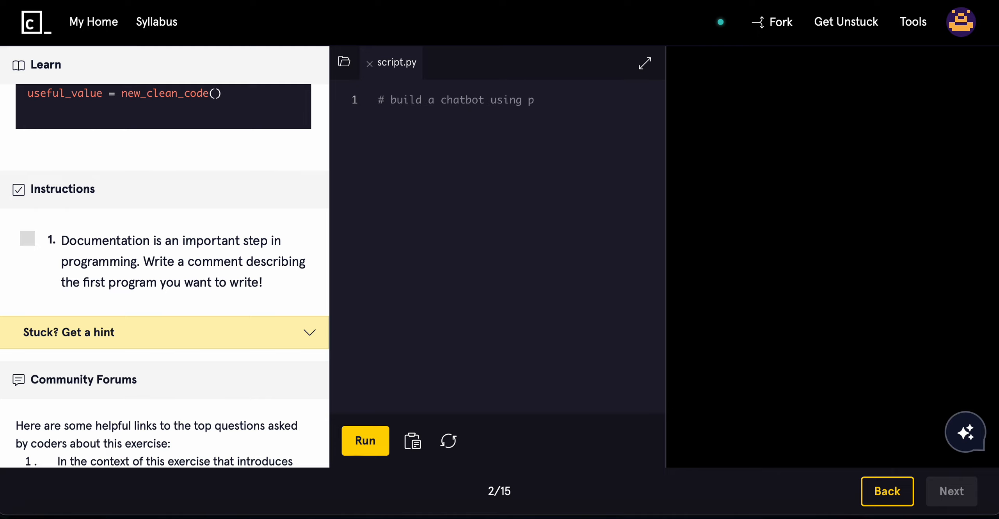
type("ython")
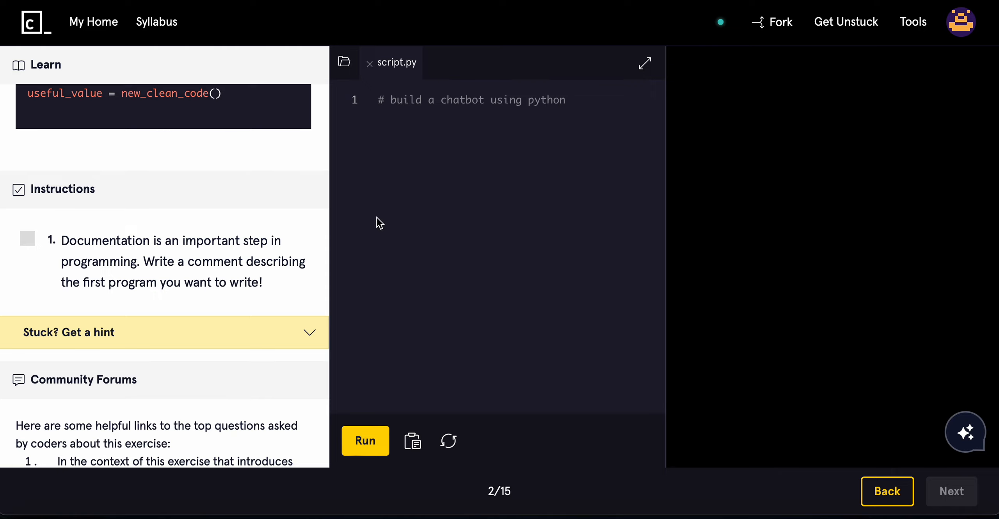
left_click(27, 239)
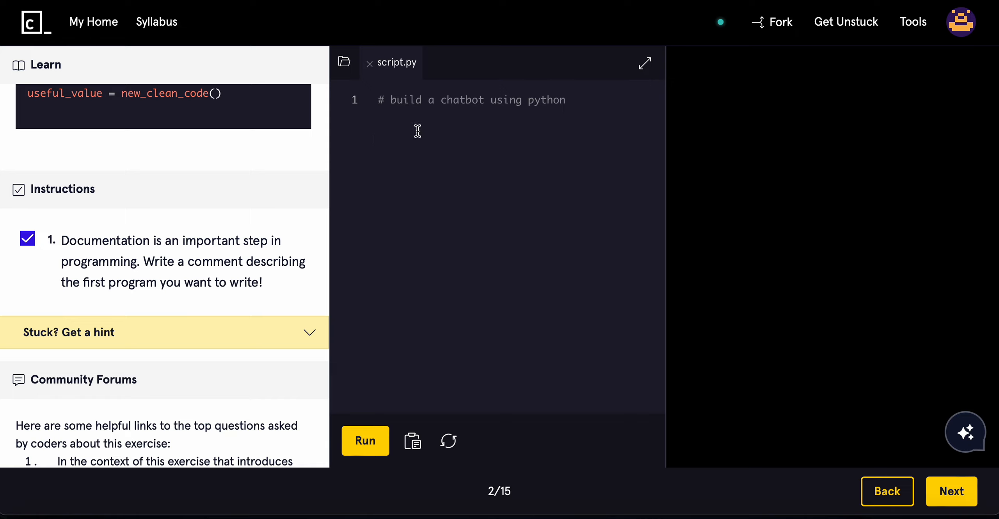
mouse_move(359, 279)
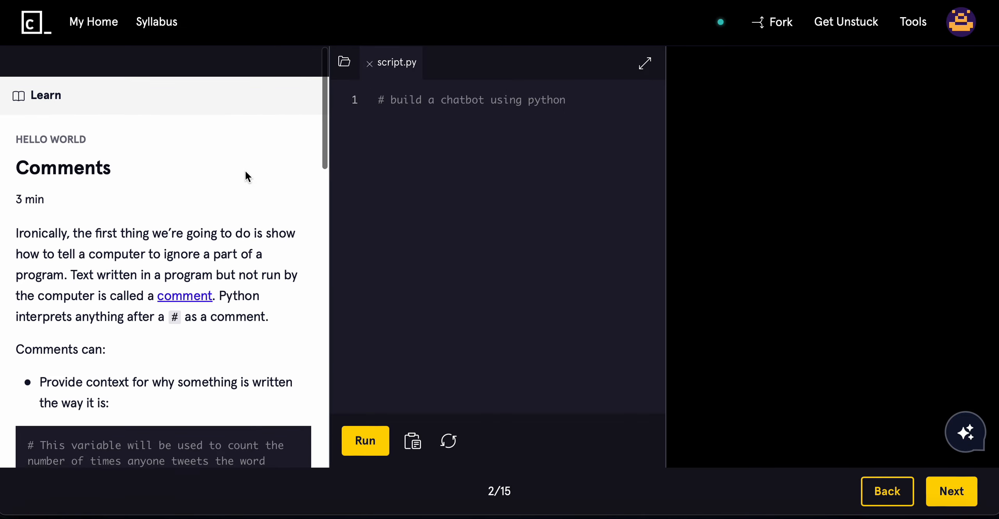
Scroll the Learn panel after the instruction is checked off.
scroll("down", 3)
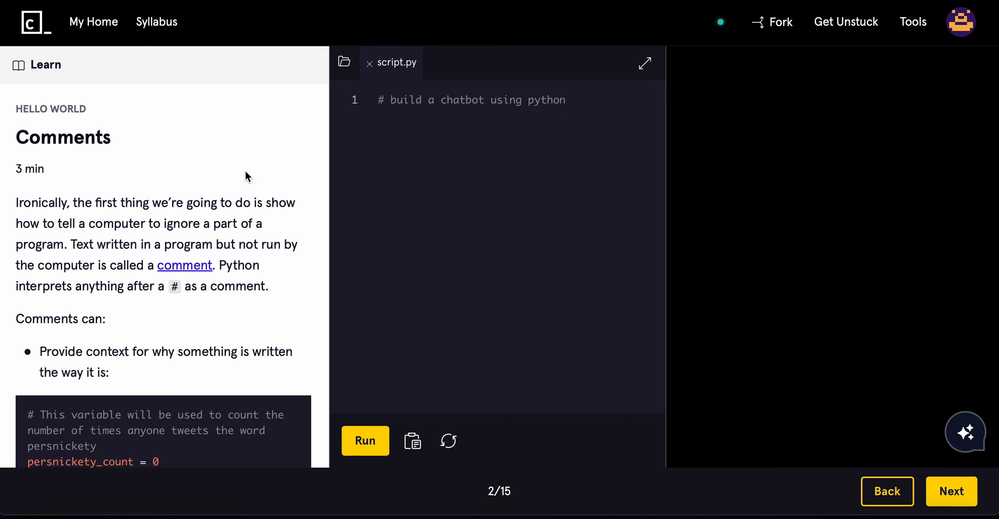